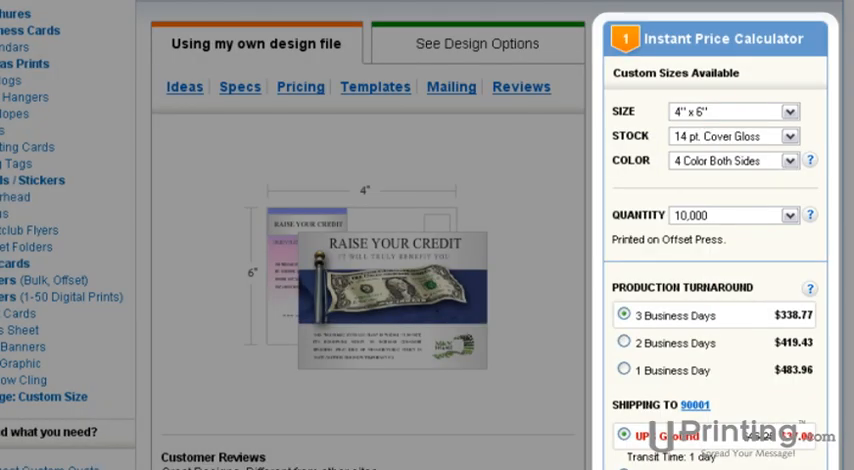
scroll("down", 3)
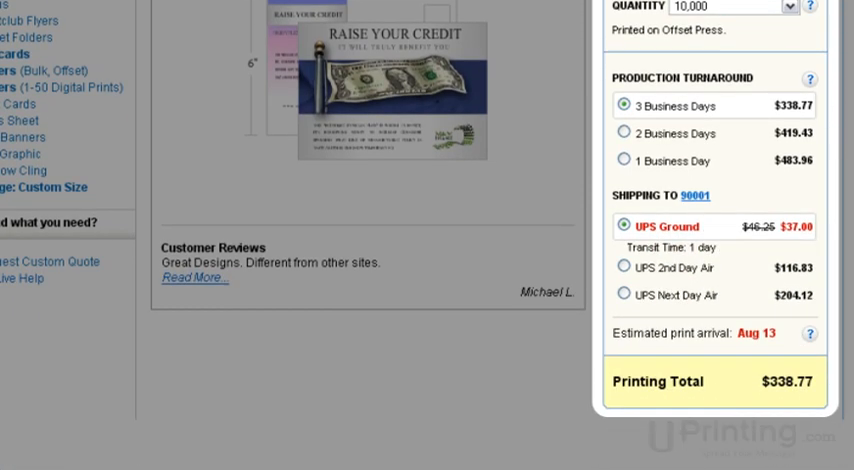